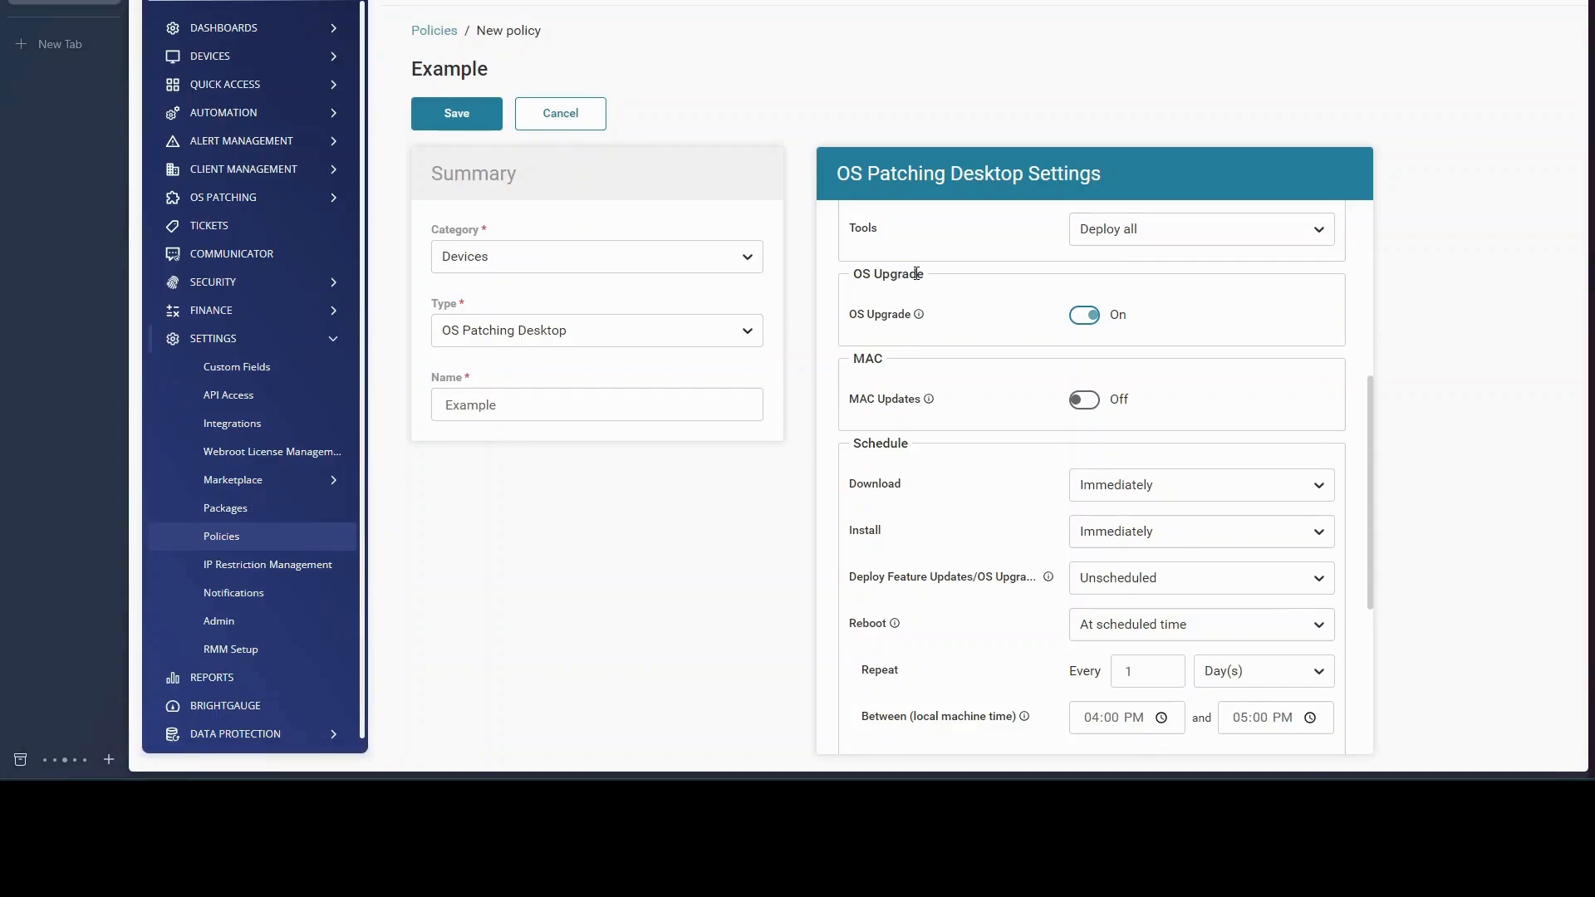
{"action": "mouse_move", "coordinate": [914, 314]}
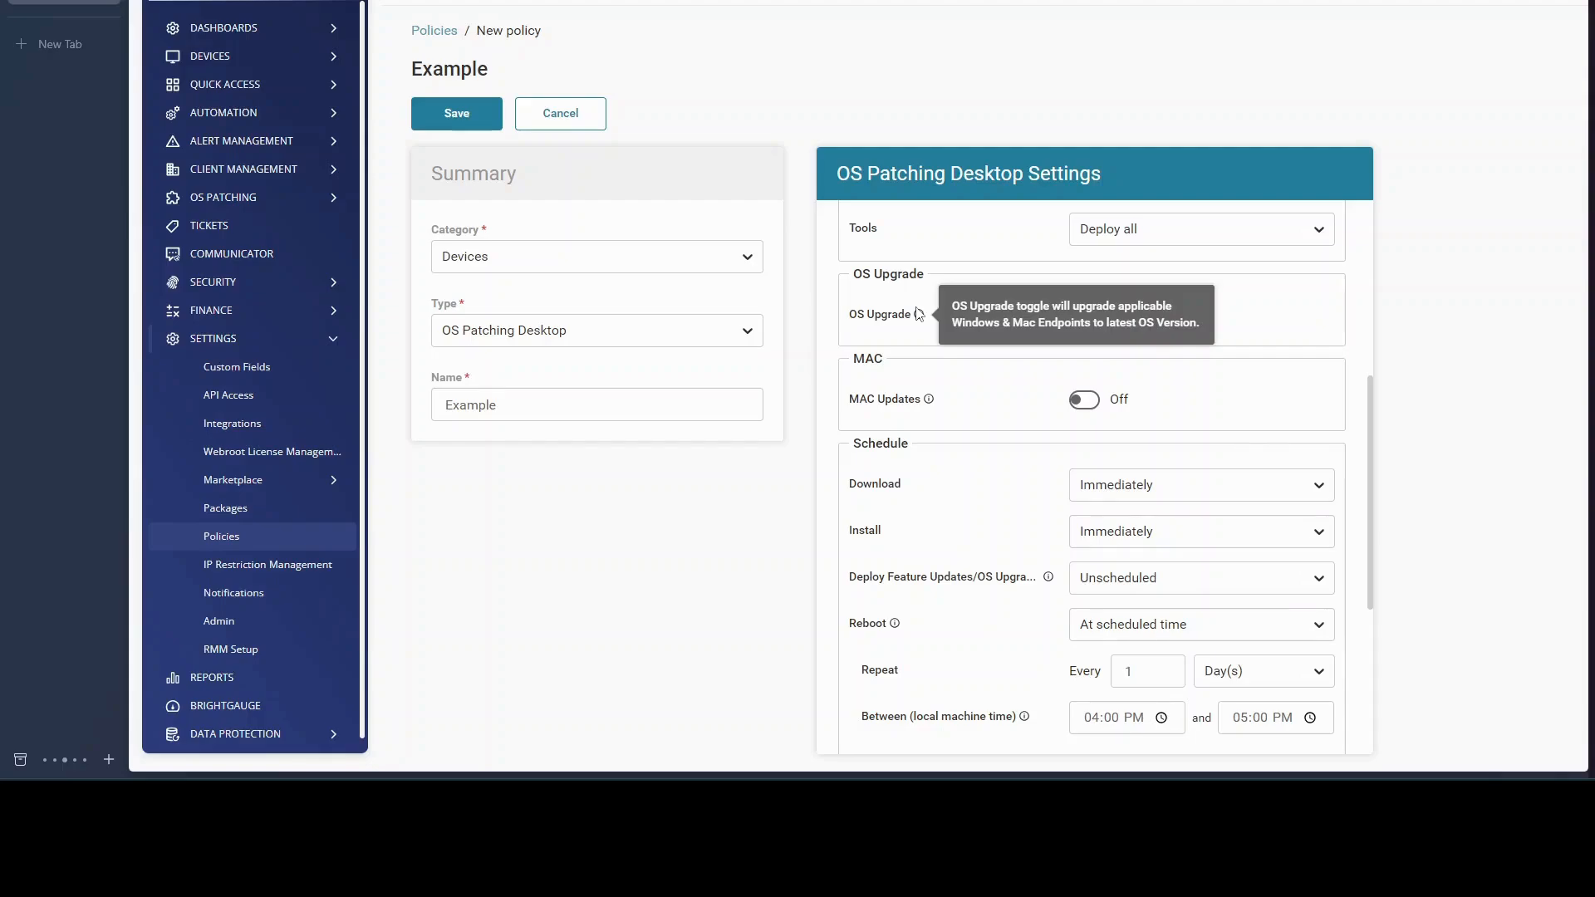
{"action": "left_click", "coordinate": [1083, 316]}
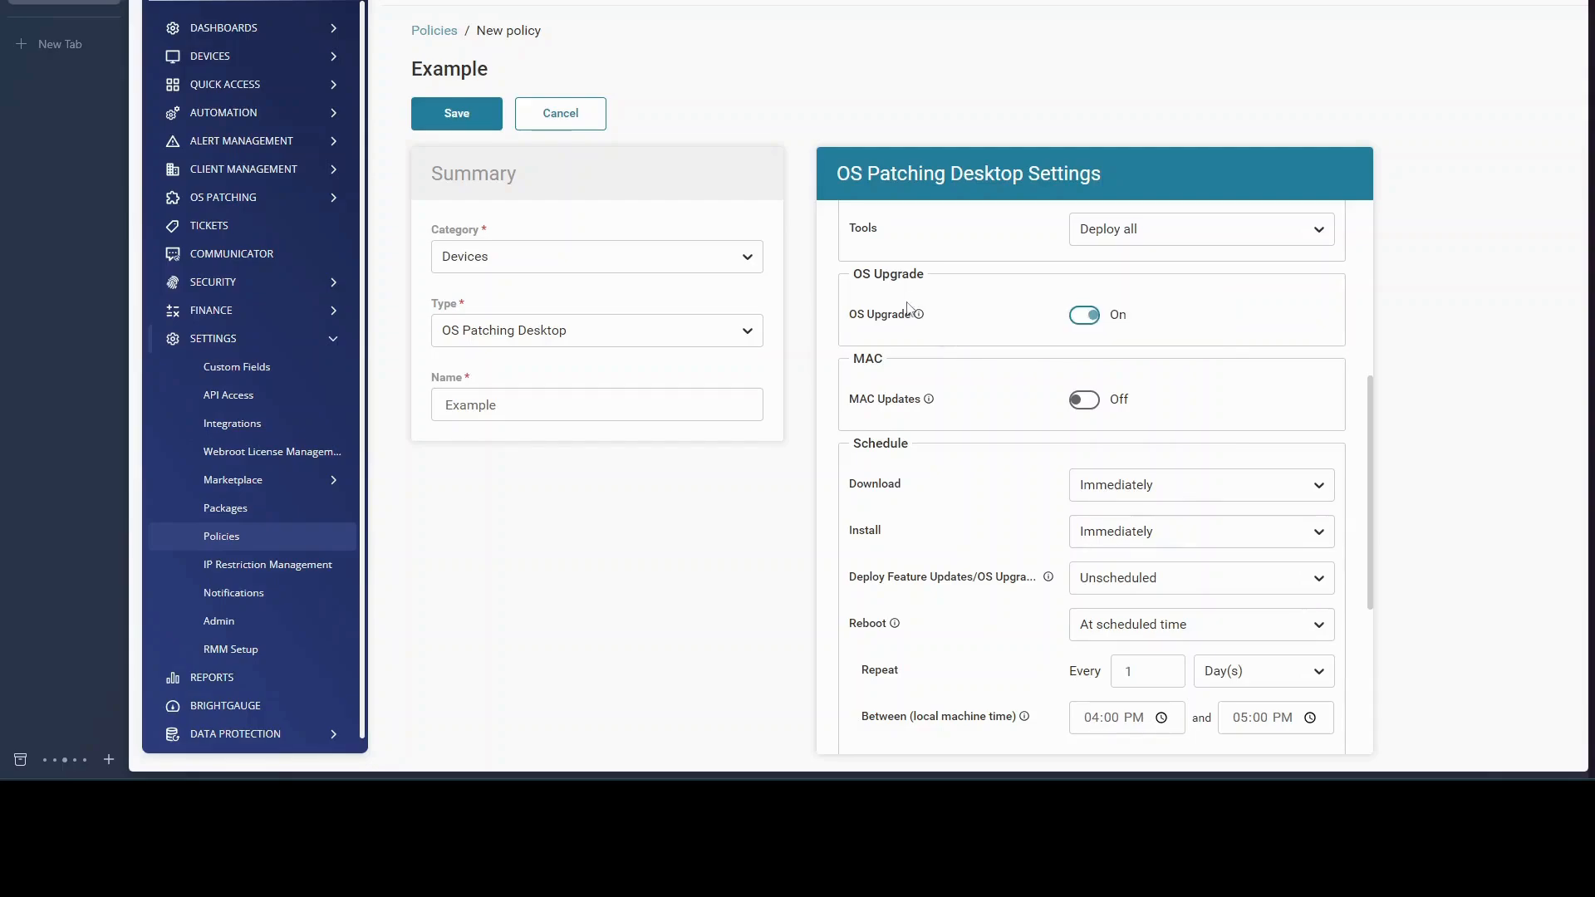
{"action": "mouse_move", "coordinate": [878, 442]}
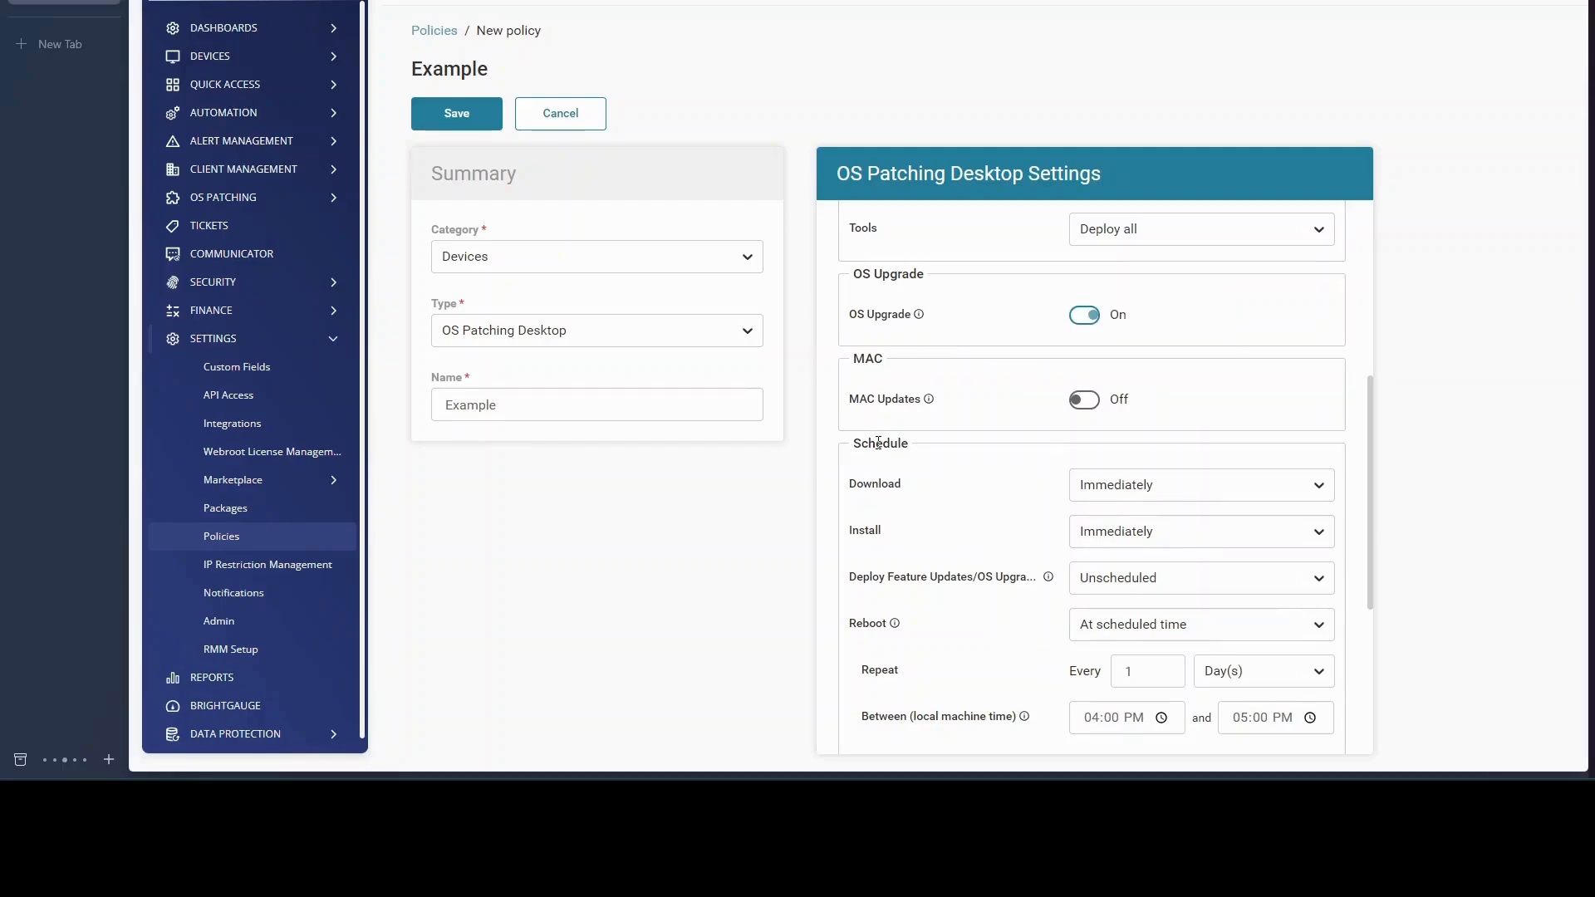
{"action": "mouse_move", "coordinate": [927, 435]}
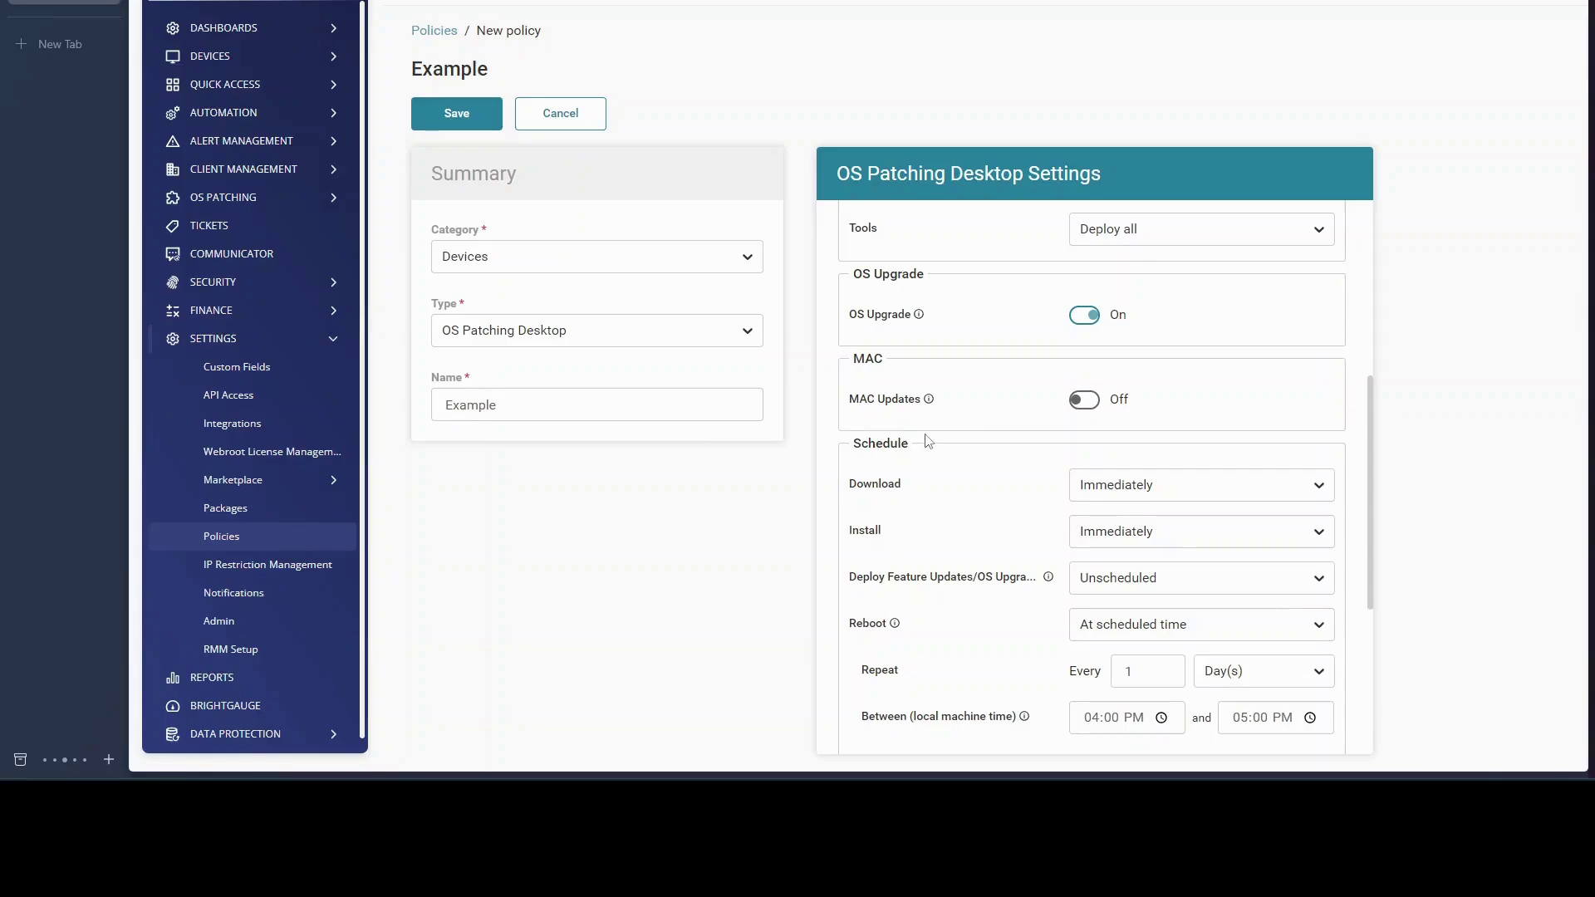